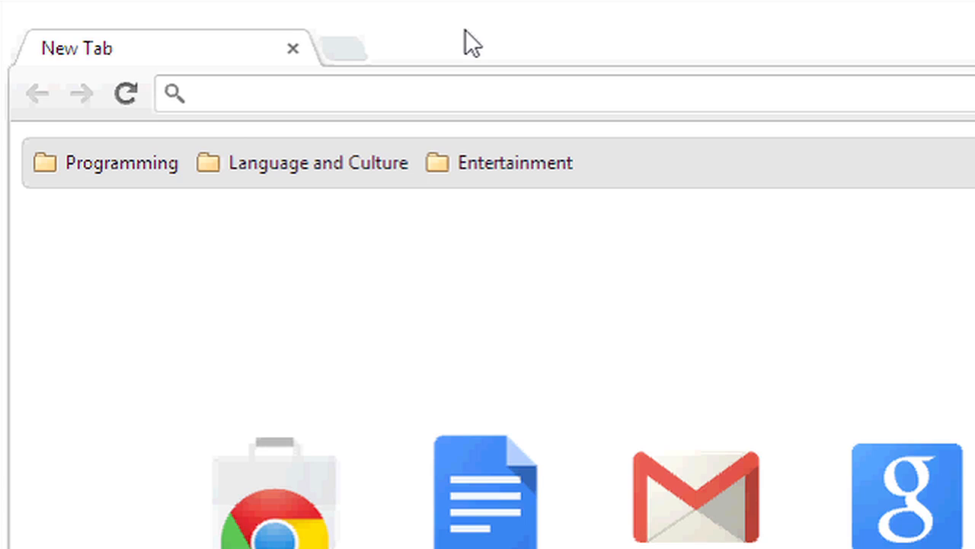
click(467, 93)
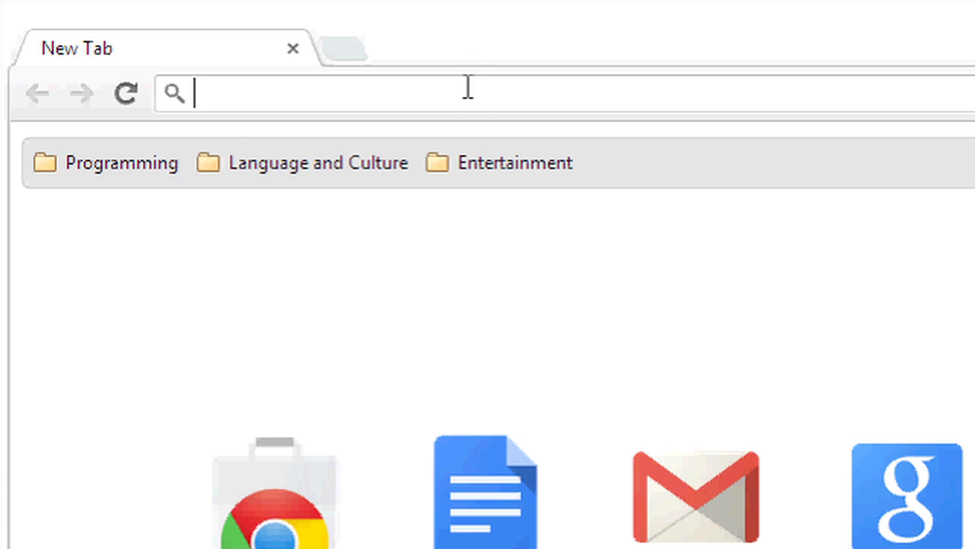
text(https://drive.google.com/#my-drive)
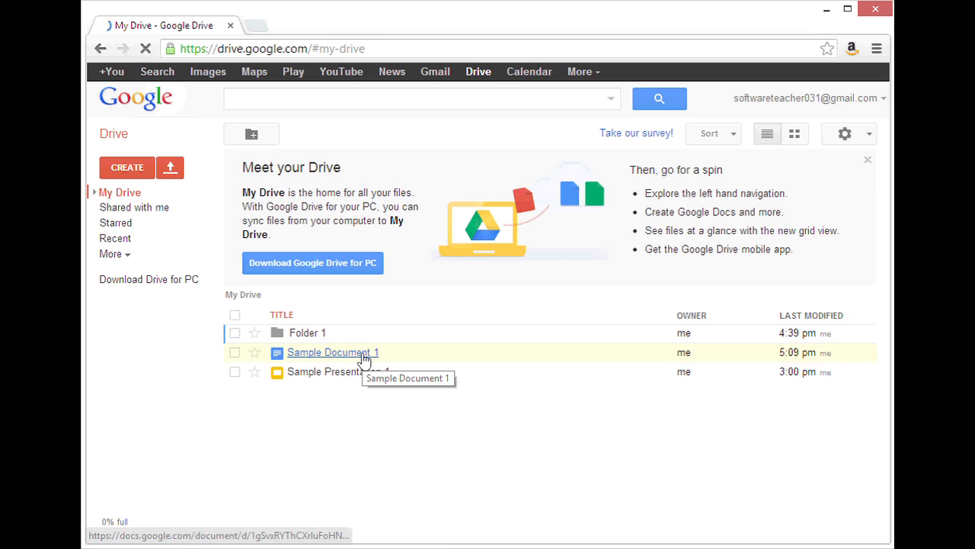
Open Sample Document 1 from the My Drive list in Google Docs
click(333, 352)
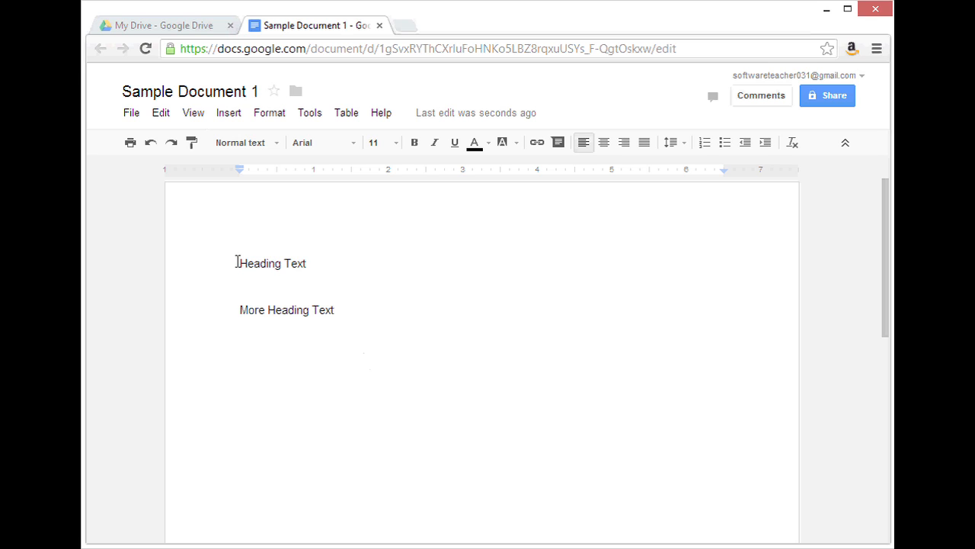
Apply the Heading 1 paragraph style to the 'Heading Text' line via Format > Paragraph styles
click(269, 113)
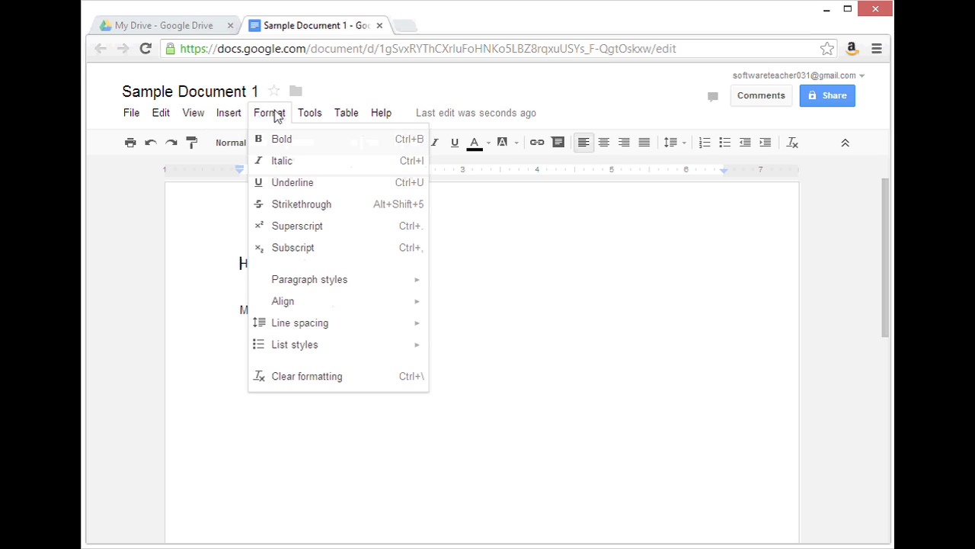
mouse_move(309, 279)
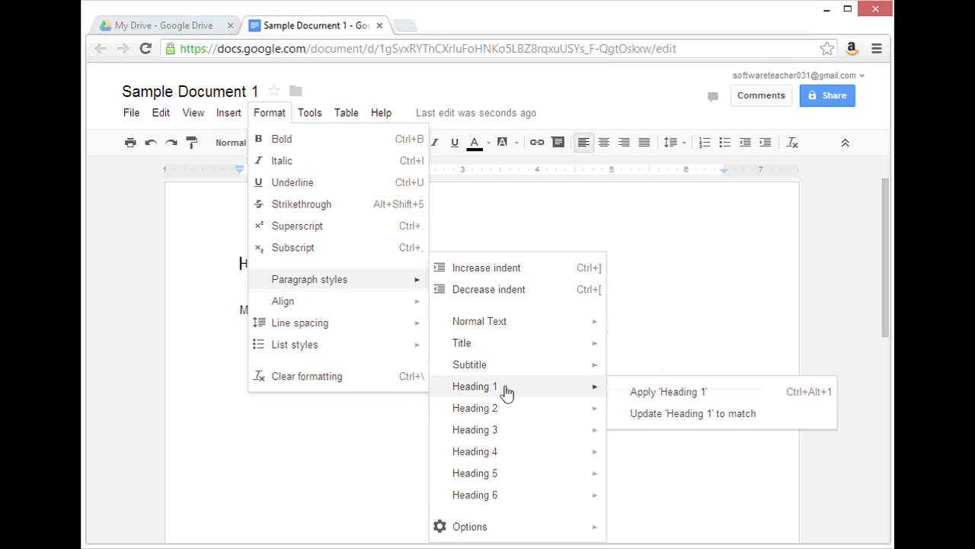
mouse_move(646, 396)
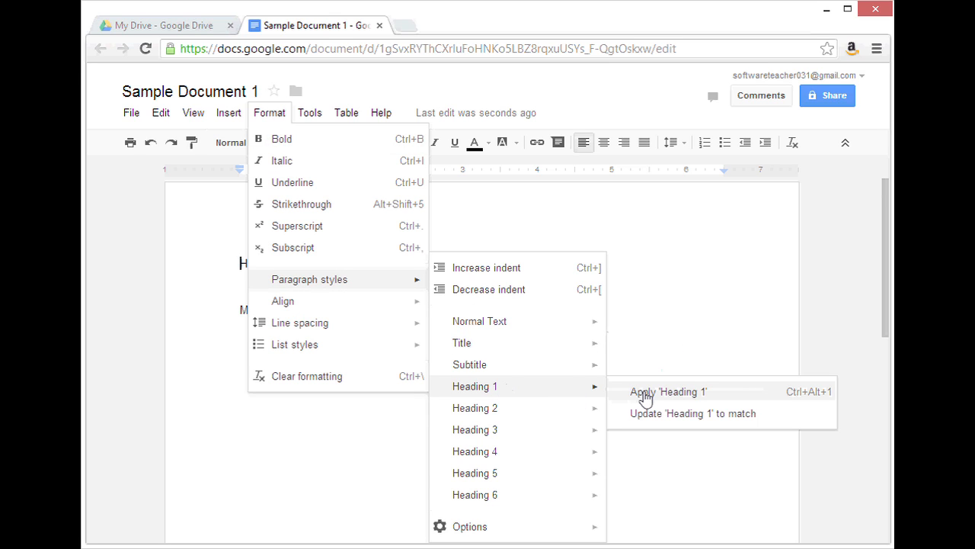
click(668, 390)
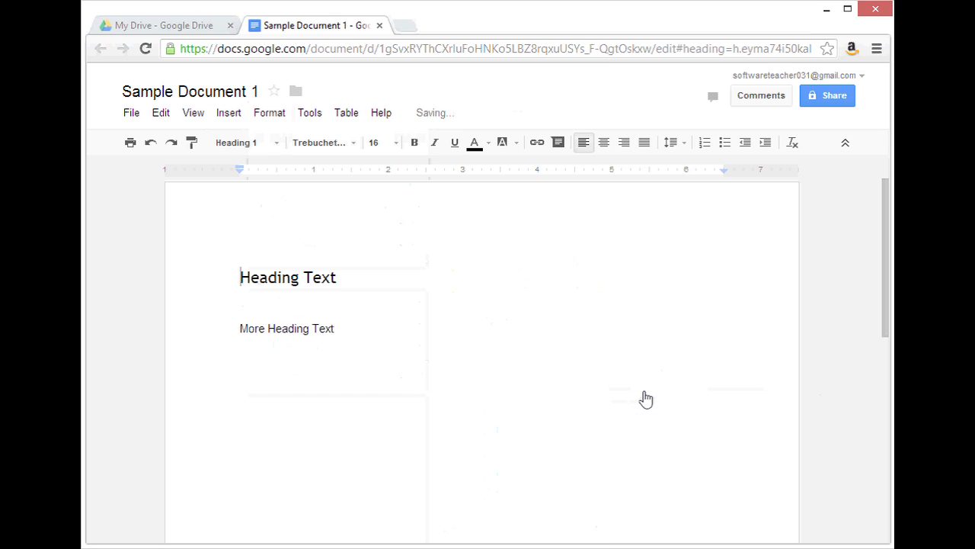
key(f11)
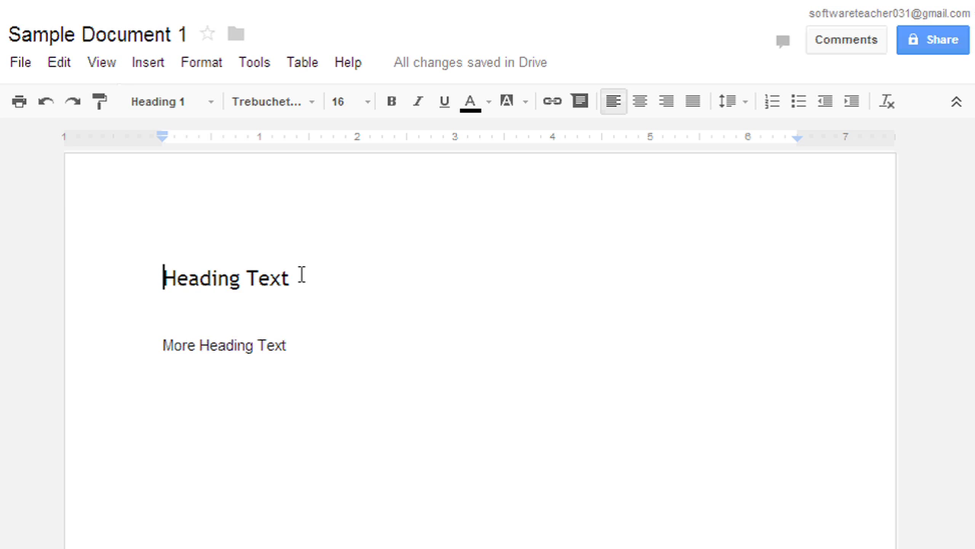
Select 'Heading Text' and set it to 18 pt bold
double_click(225, 277)
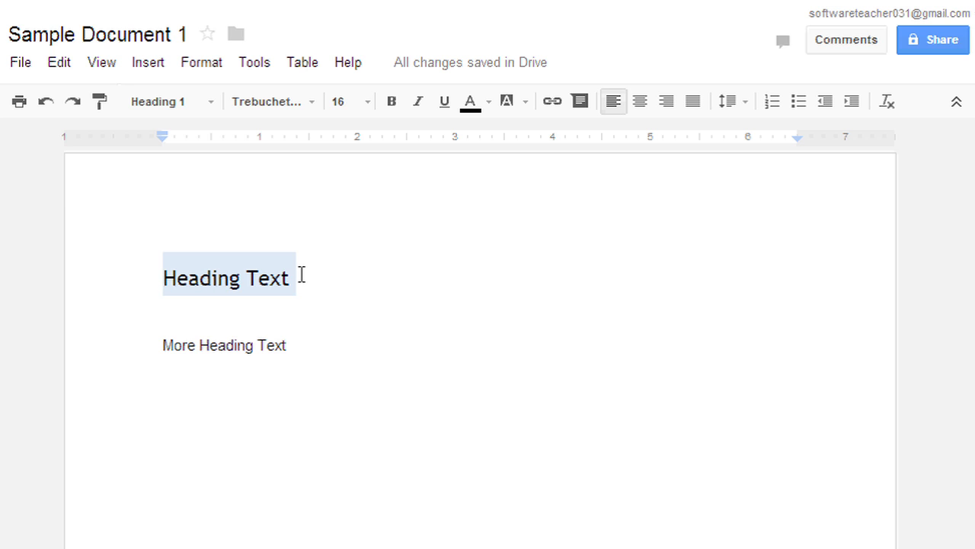
mouse_move(368, 115)
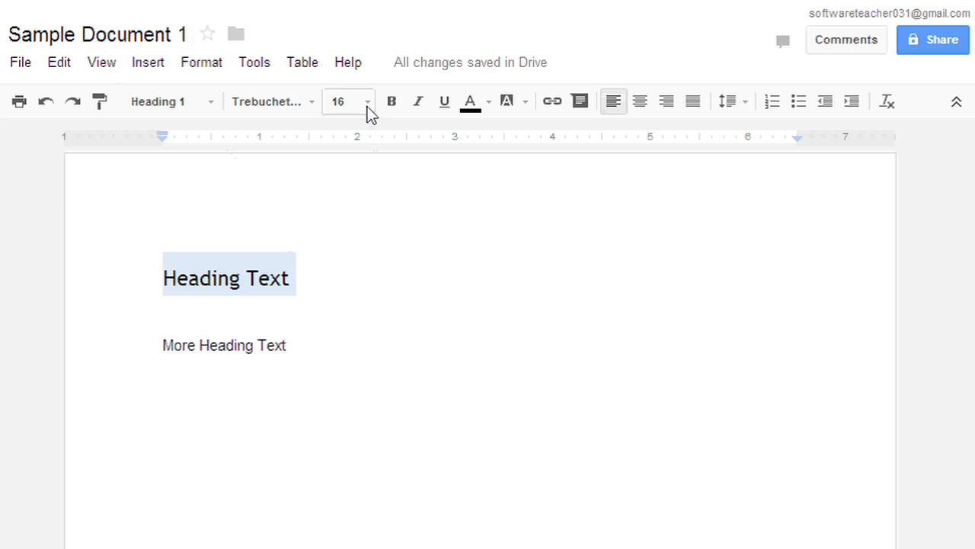
click(347, 101)
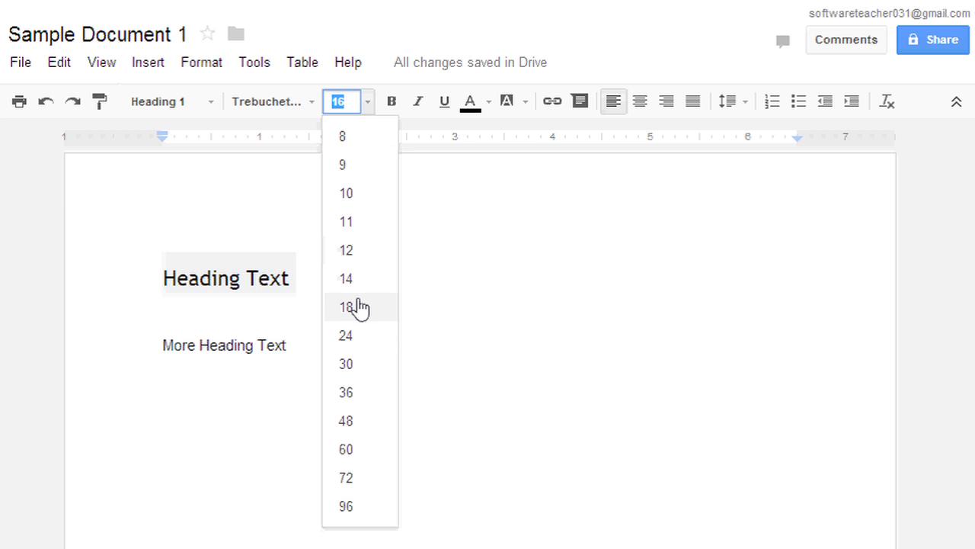
click(346, 306)
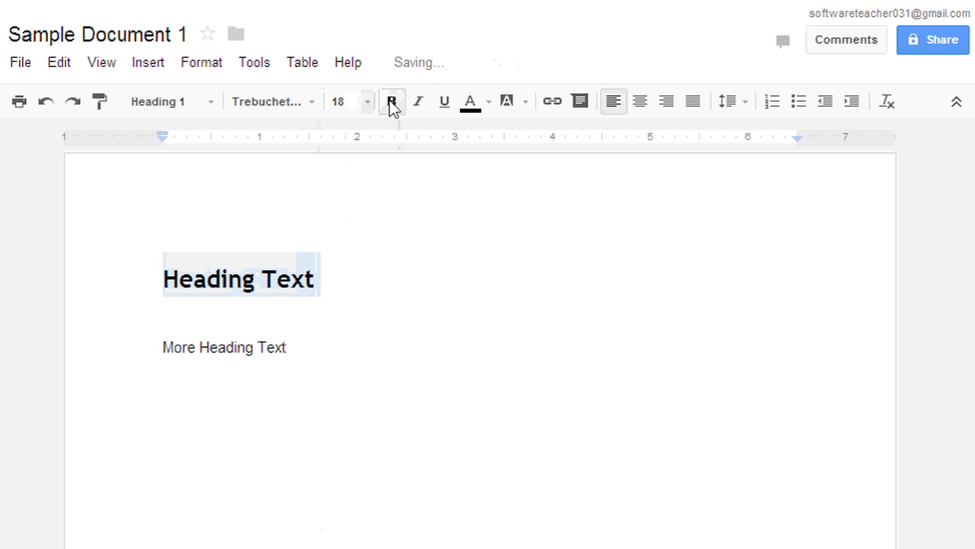
click(391, 101)
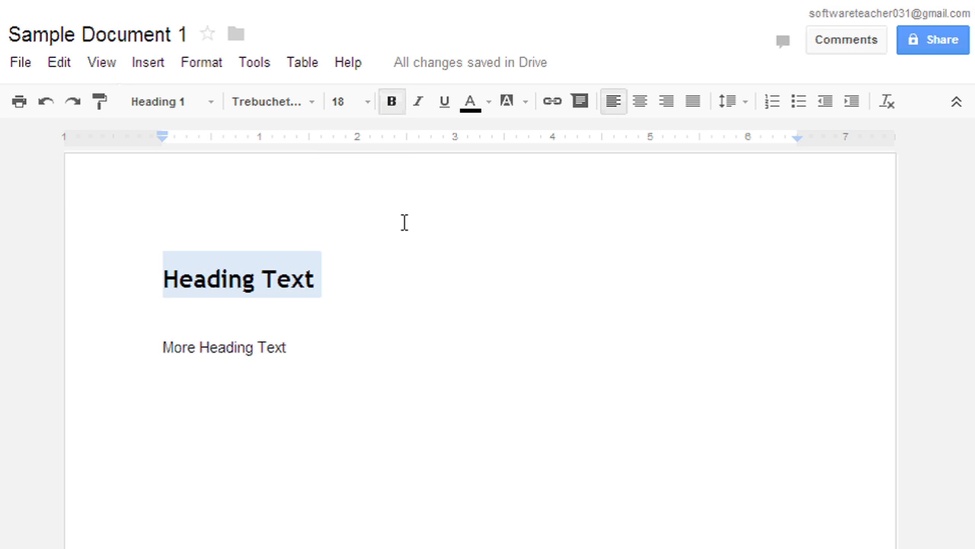
mouse_move(378, 229)
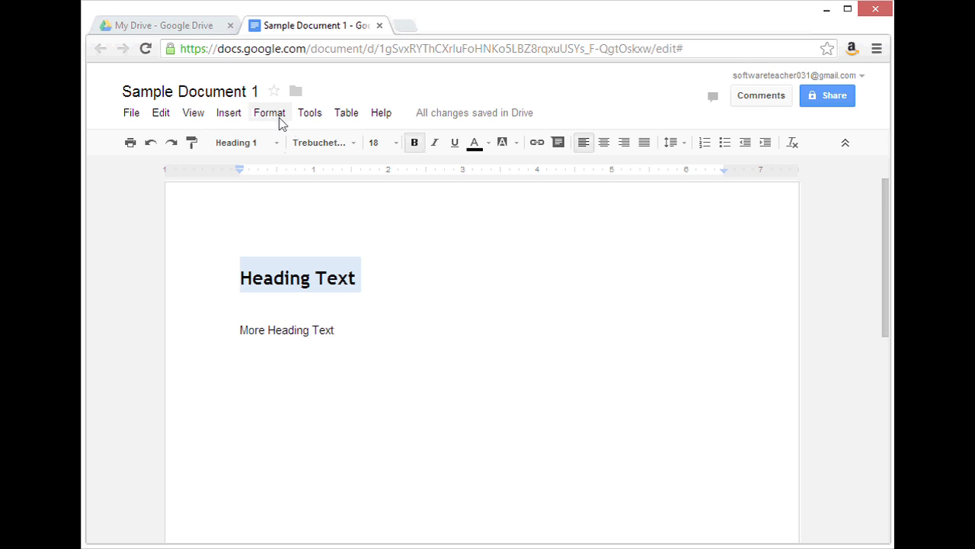
Update Heading 1 to match the 18 pt bold 'Heading Text' formatting
click(268, 113)
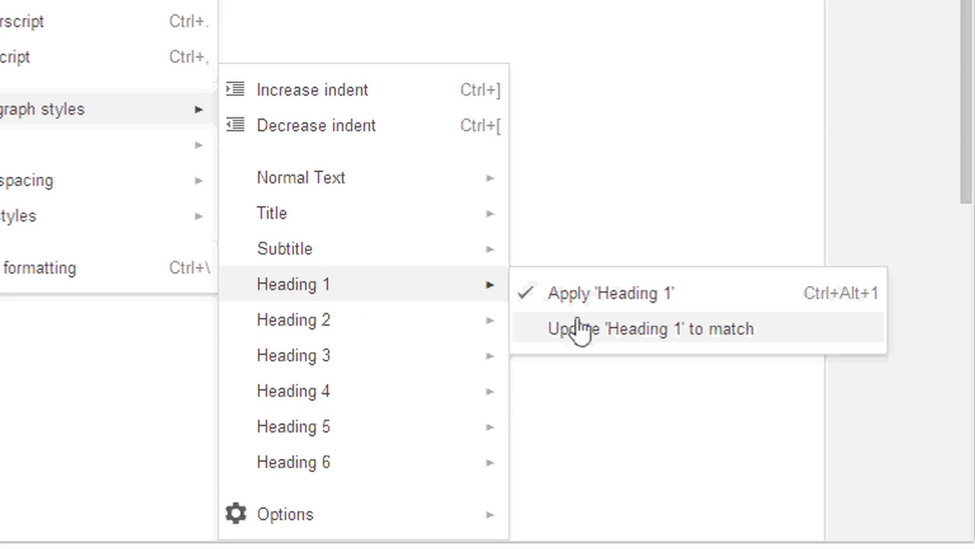
click(652, 329)
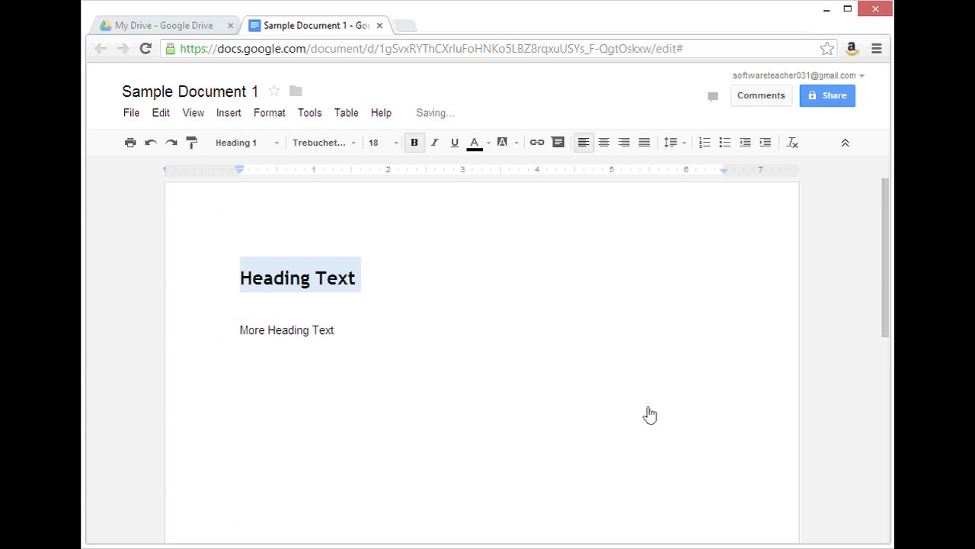
click(534, 338)
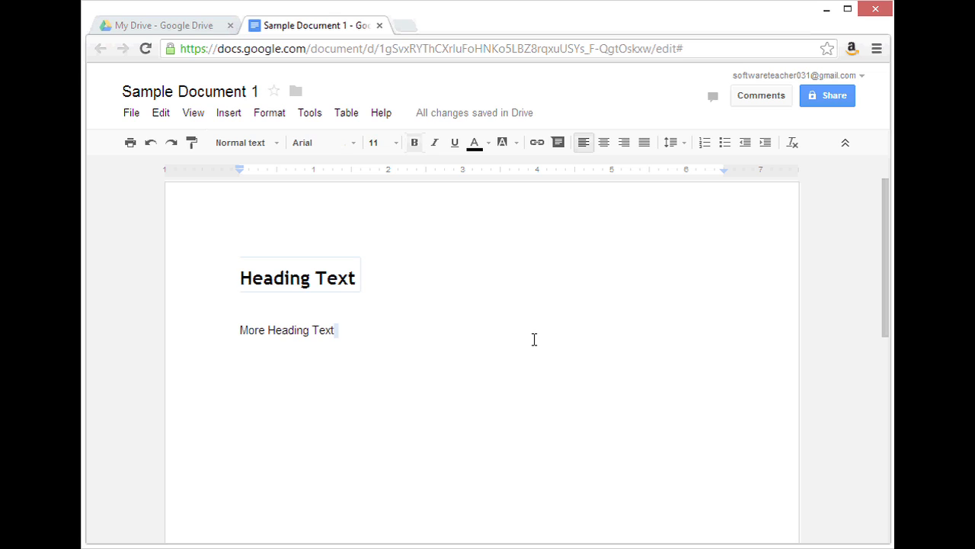
Apply the updated Heading 1 style to the 'More Heading Text' line
click(241, 329)
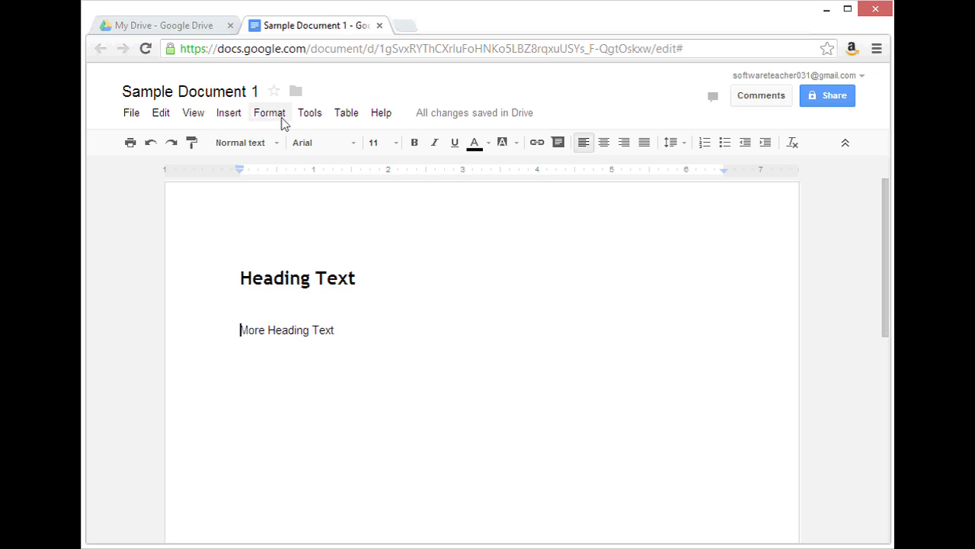
click(269, 112)
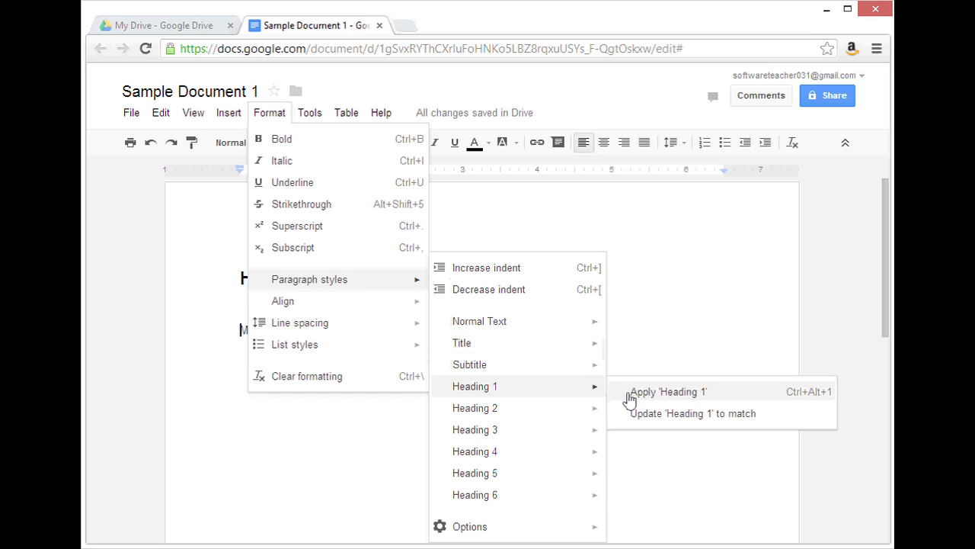
click(667, 390)
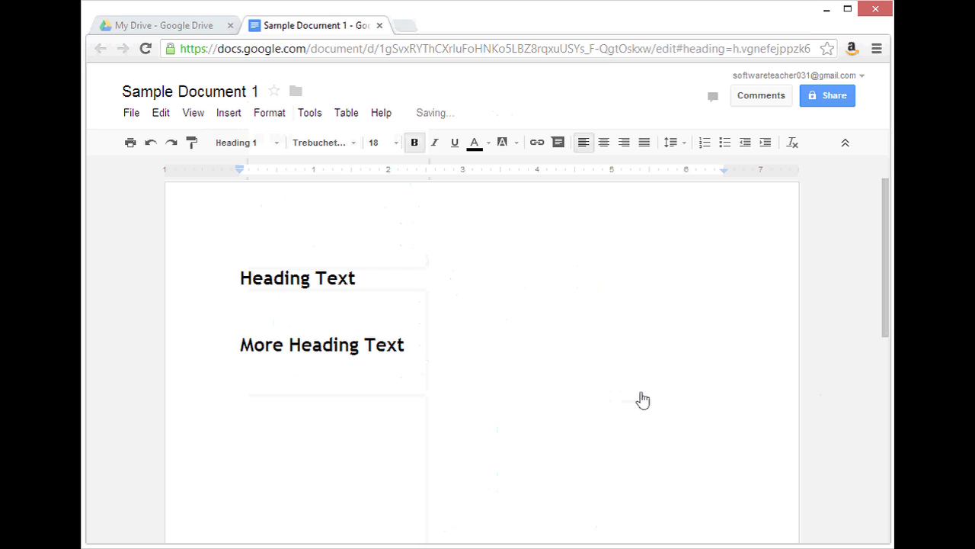